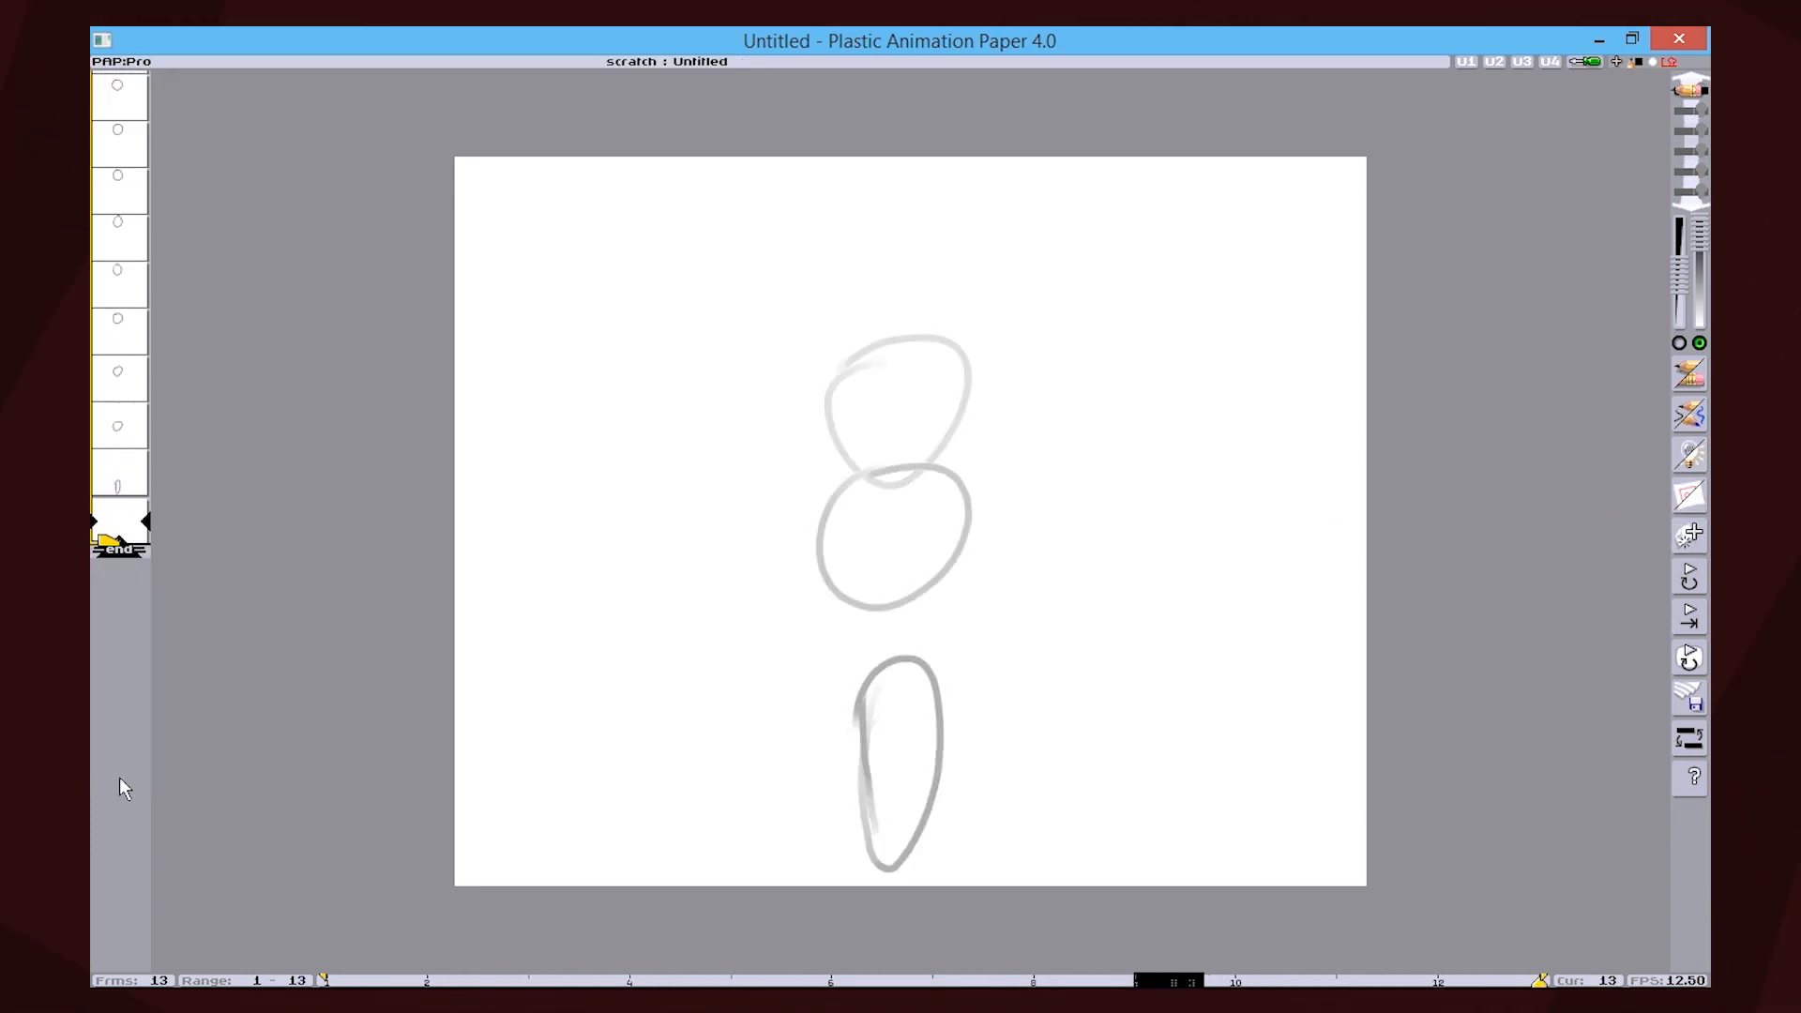
Begin a new single-frame sheet and rough in a blue circle with a curved swoosh.
{"action": "left_click", "coordinate": [1689, 575]}
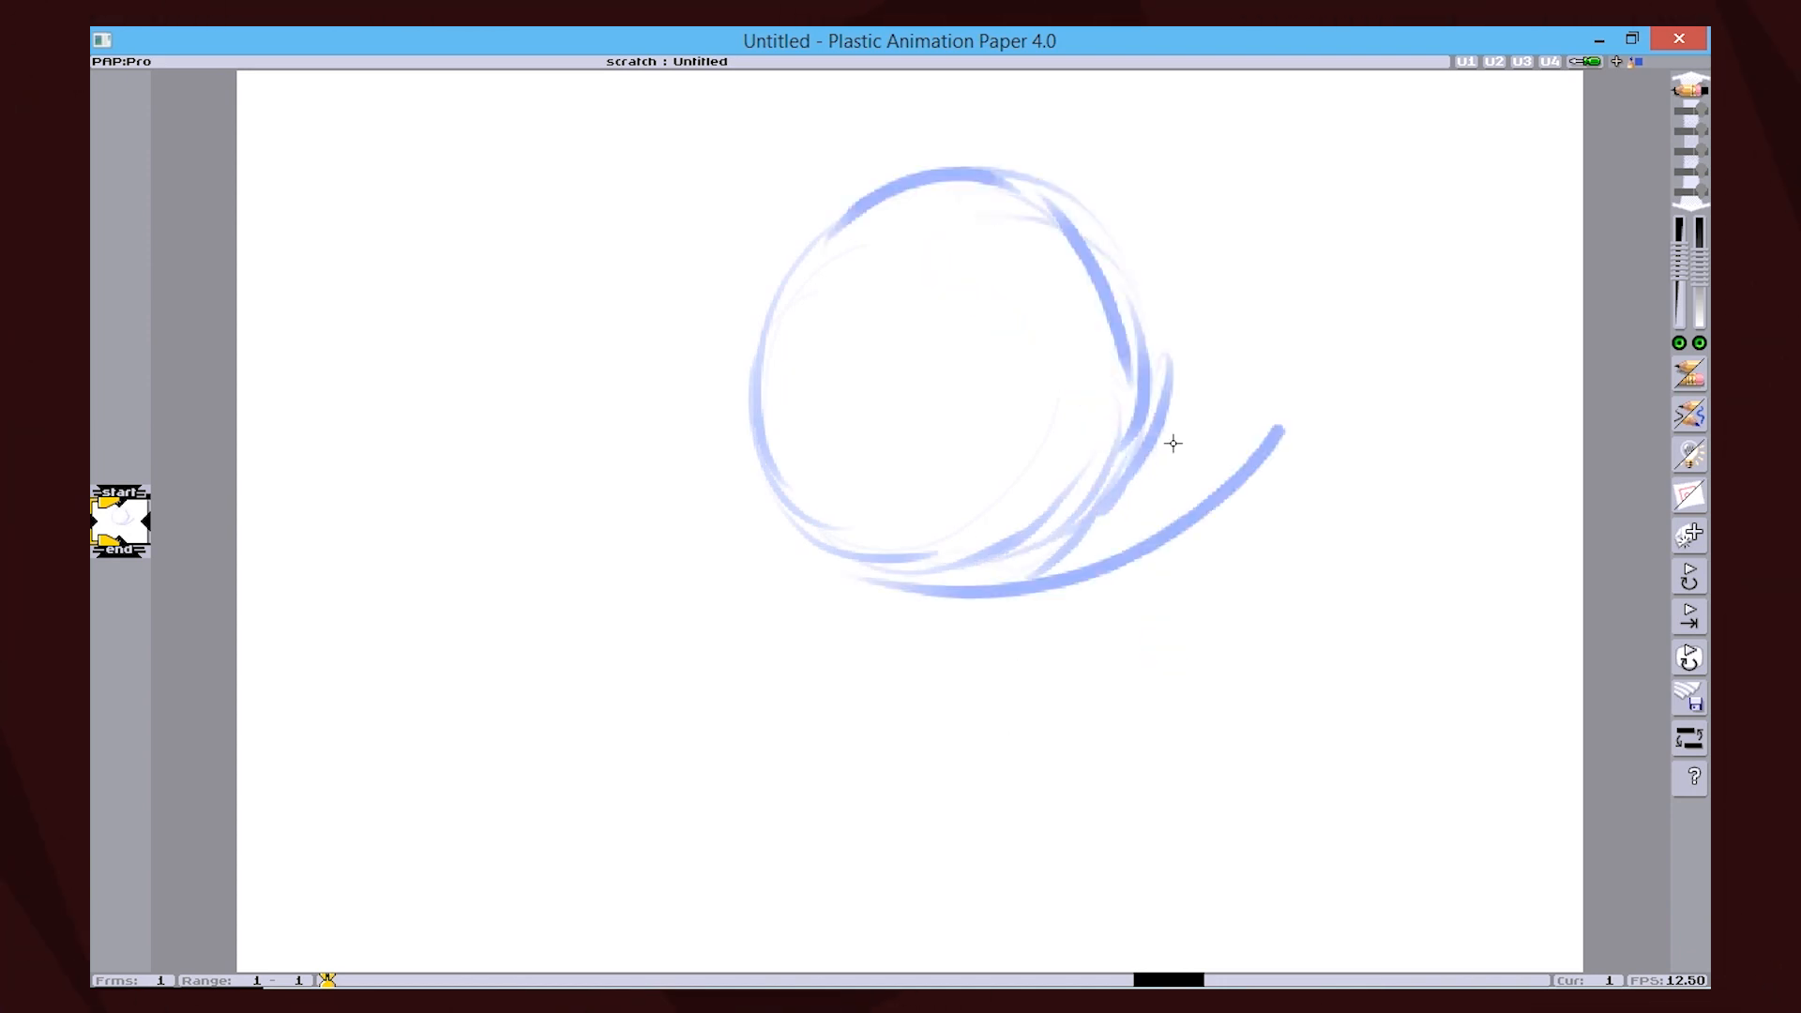
Sketch a blue cloud around the ball, then ink a black swirl over it.
{"action": "left_click_drag", "start_coordinate": [1172, 442], "coordinate": [879, 457]}
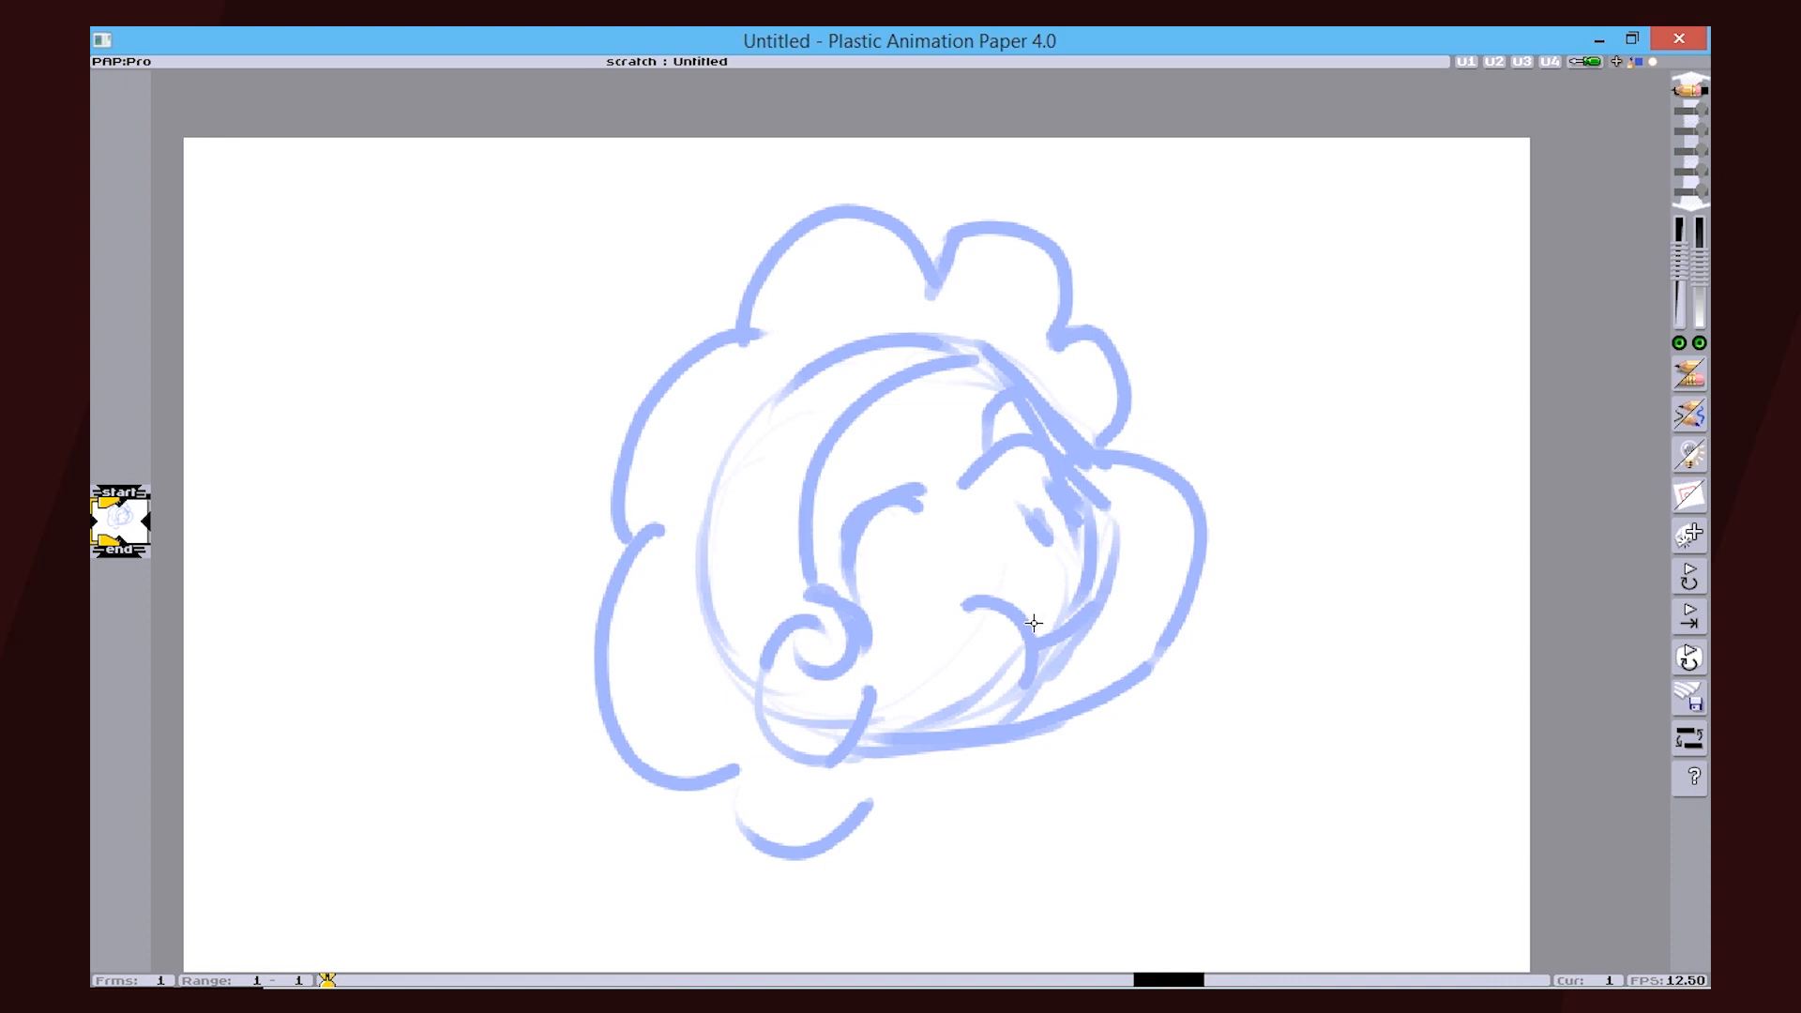
{"action": "left_click", "coordinate": [1689, 466]}
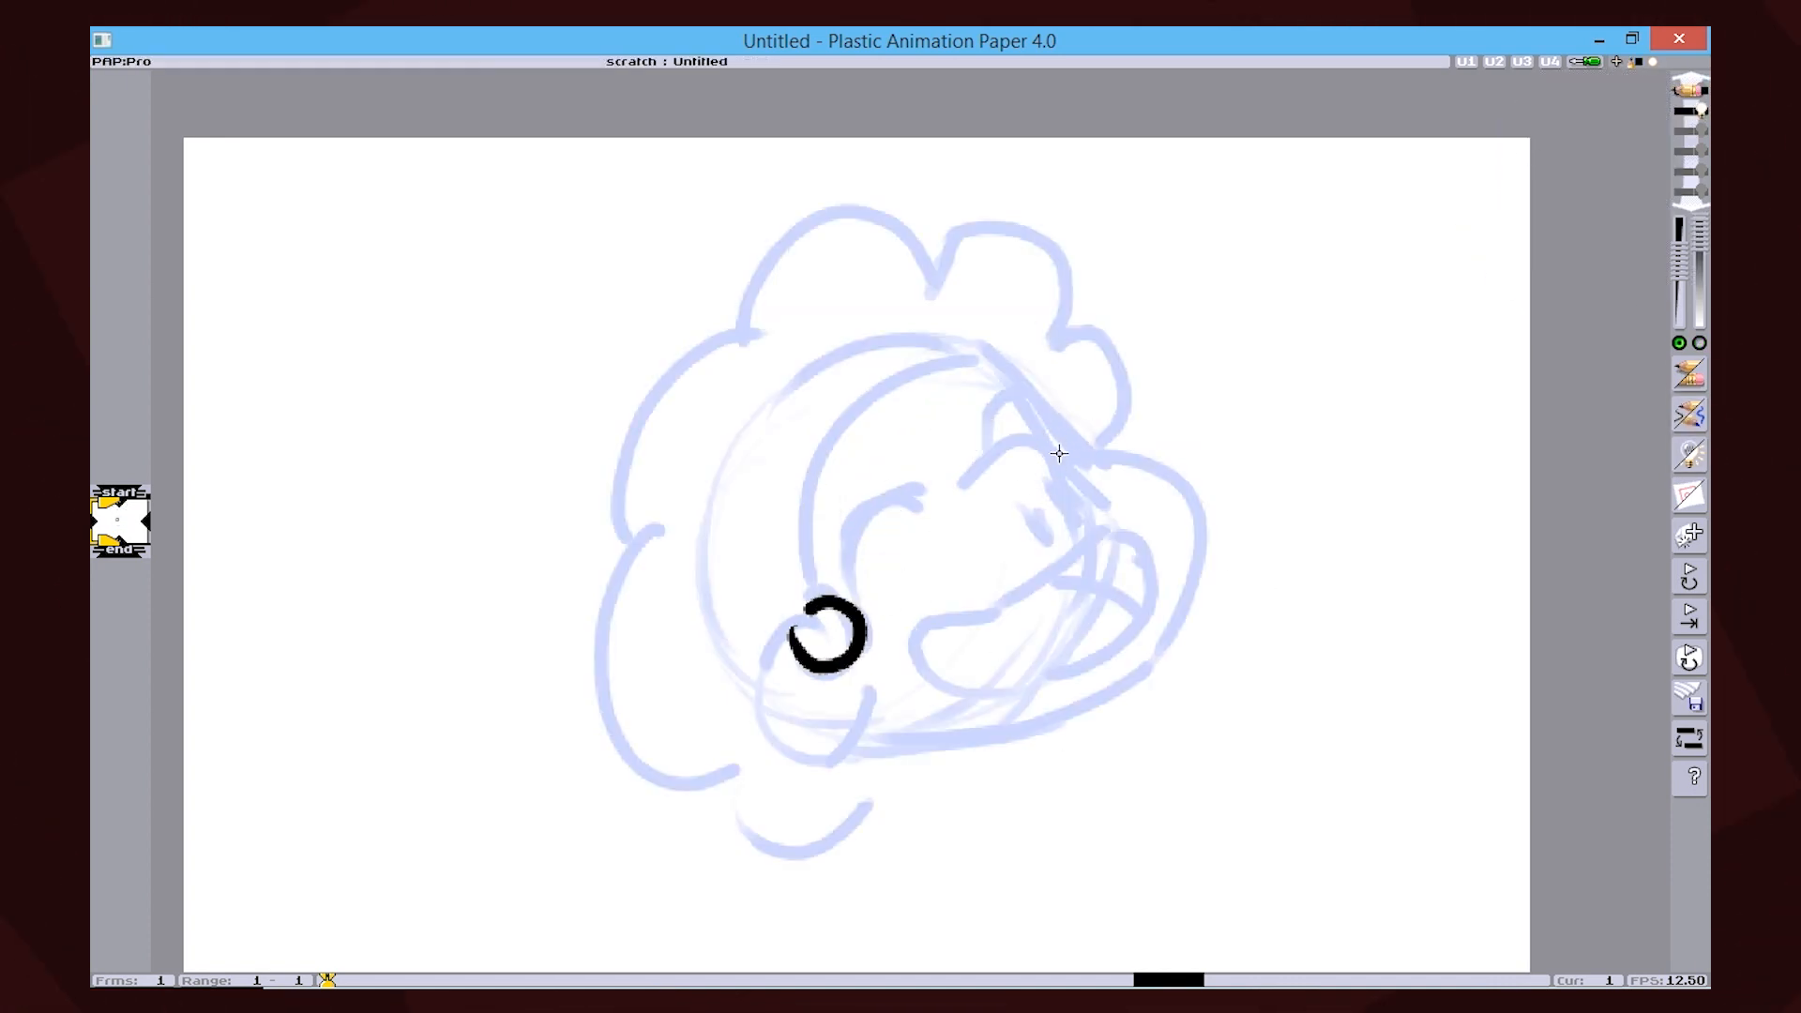
{"action": "left_click_drag", "start_coordinate": [827, 632], "coordinate": [873, 781]}
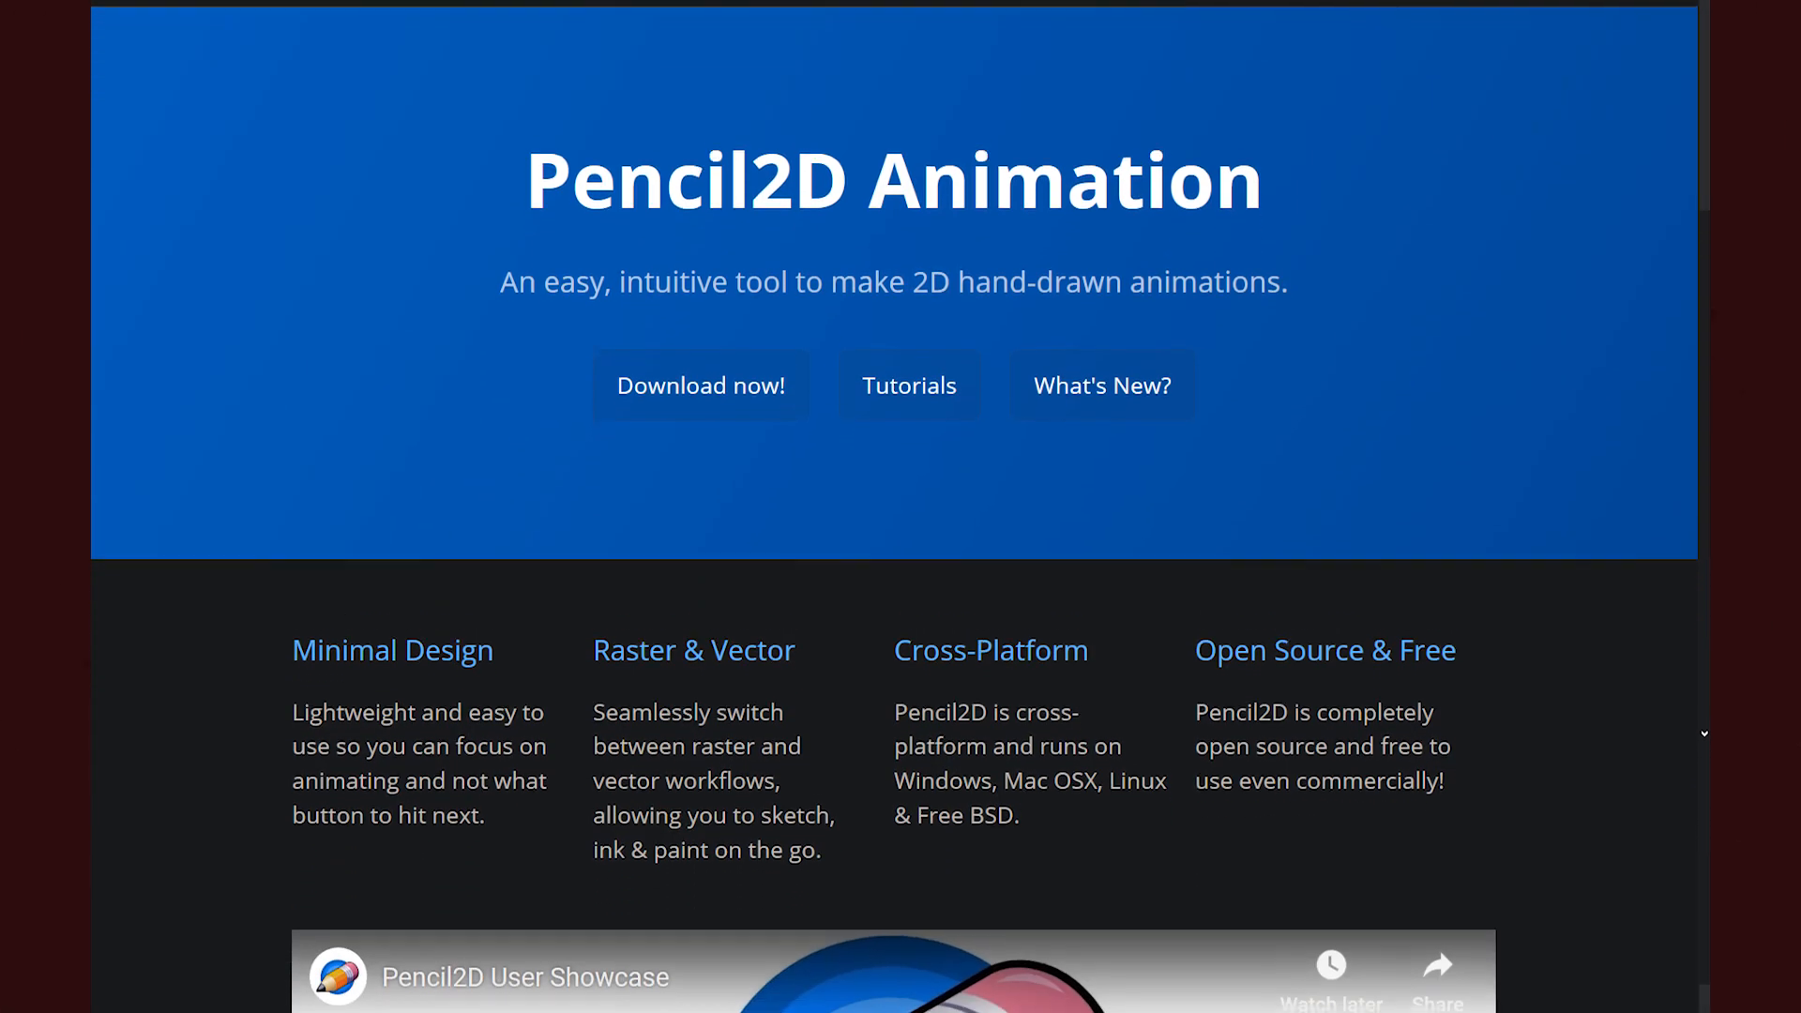
{"action": "scroll", "scroll_direction": "down", "scroll_amount": 3}
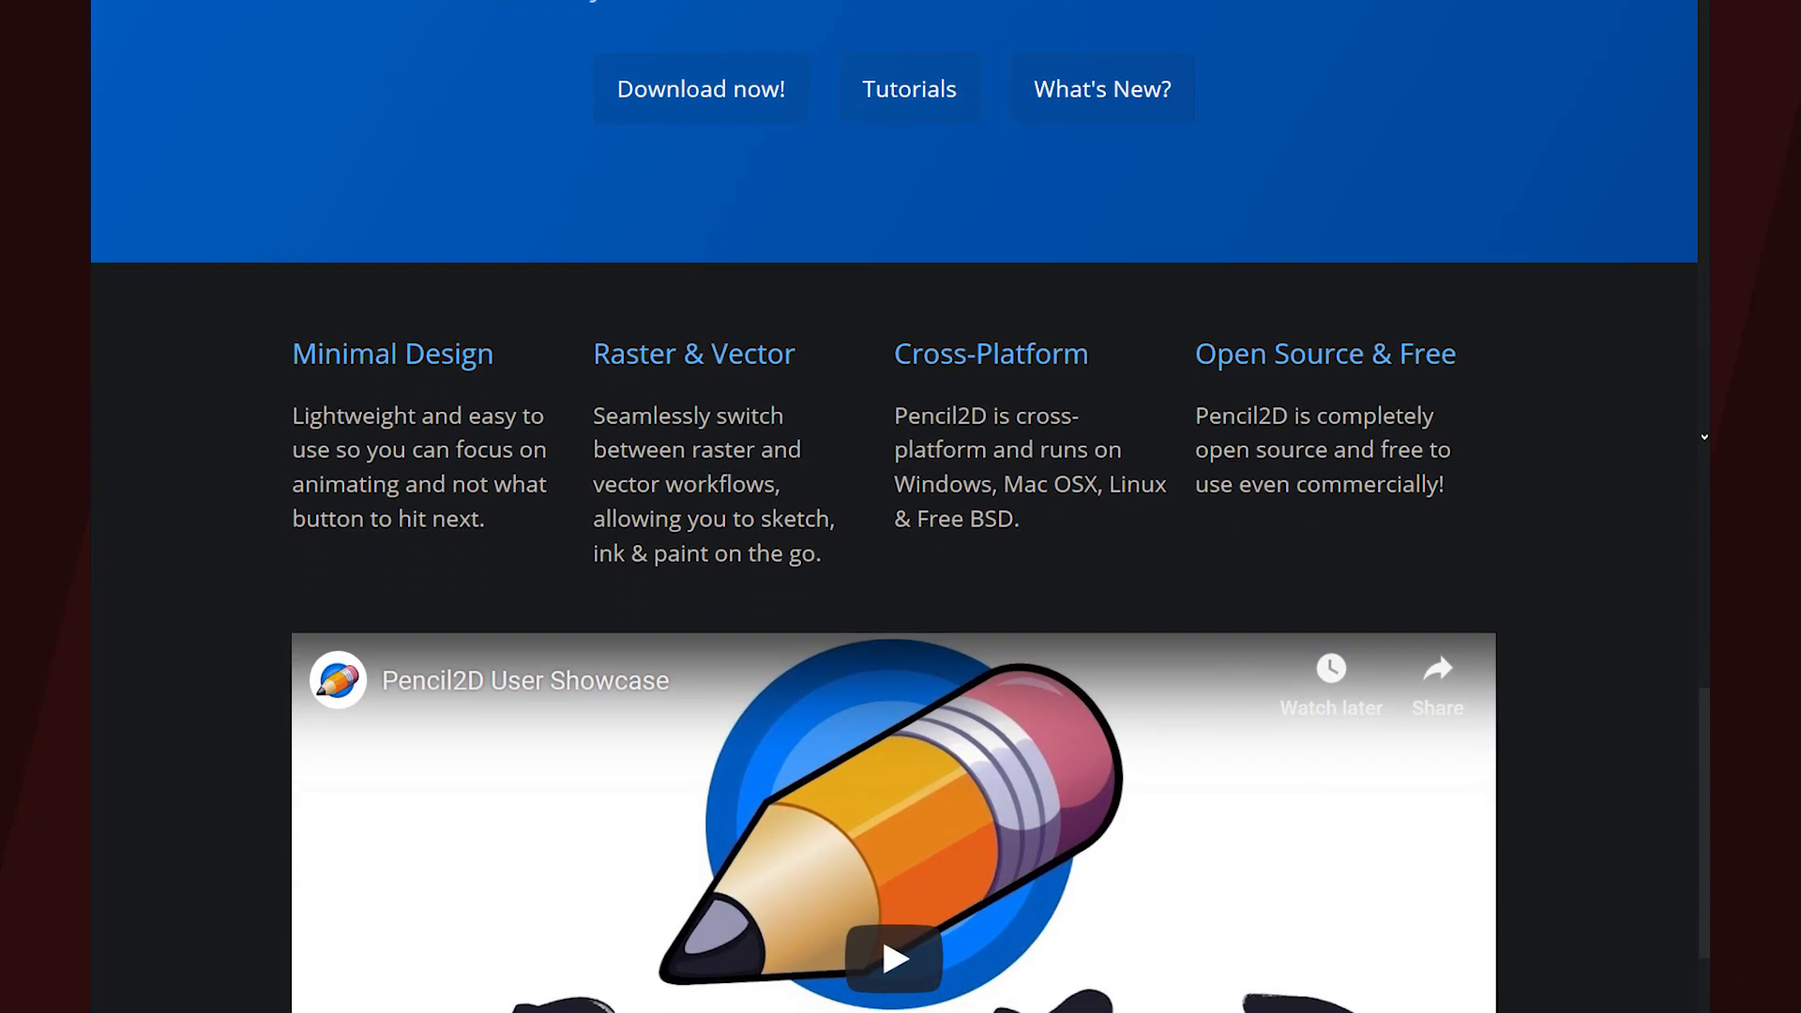
{"action": "scroll", "scroll_direction": "down", "scroll_amount": 3}
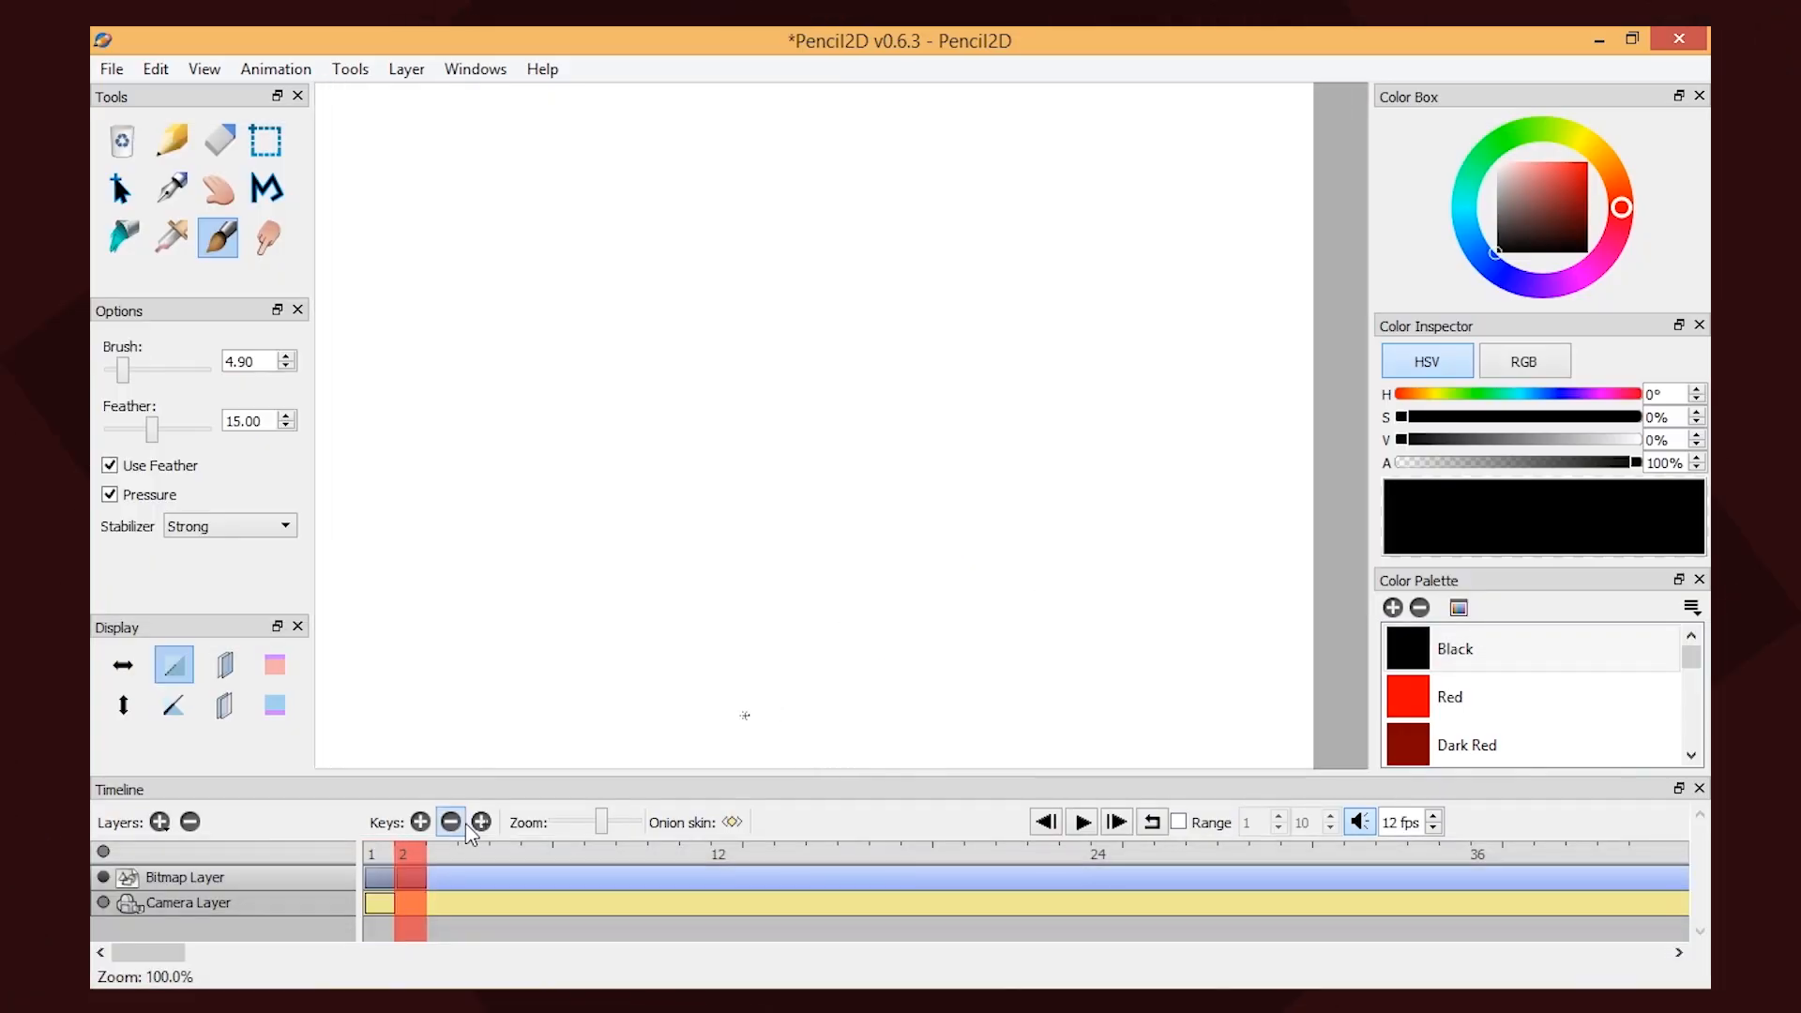
Draw the bouncing ball positions frame by frame, ending in a black squash.
{"action": "left_click", "coordinate": [541, 69]}
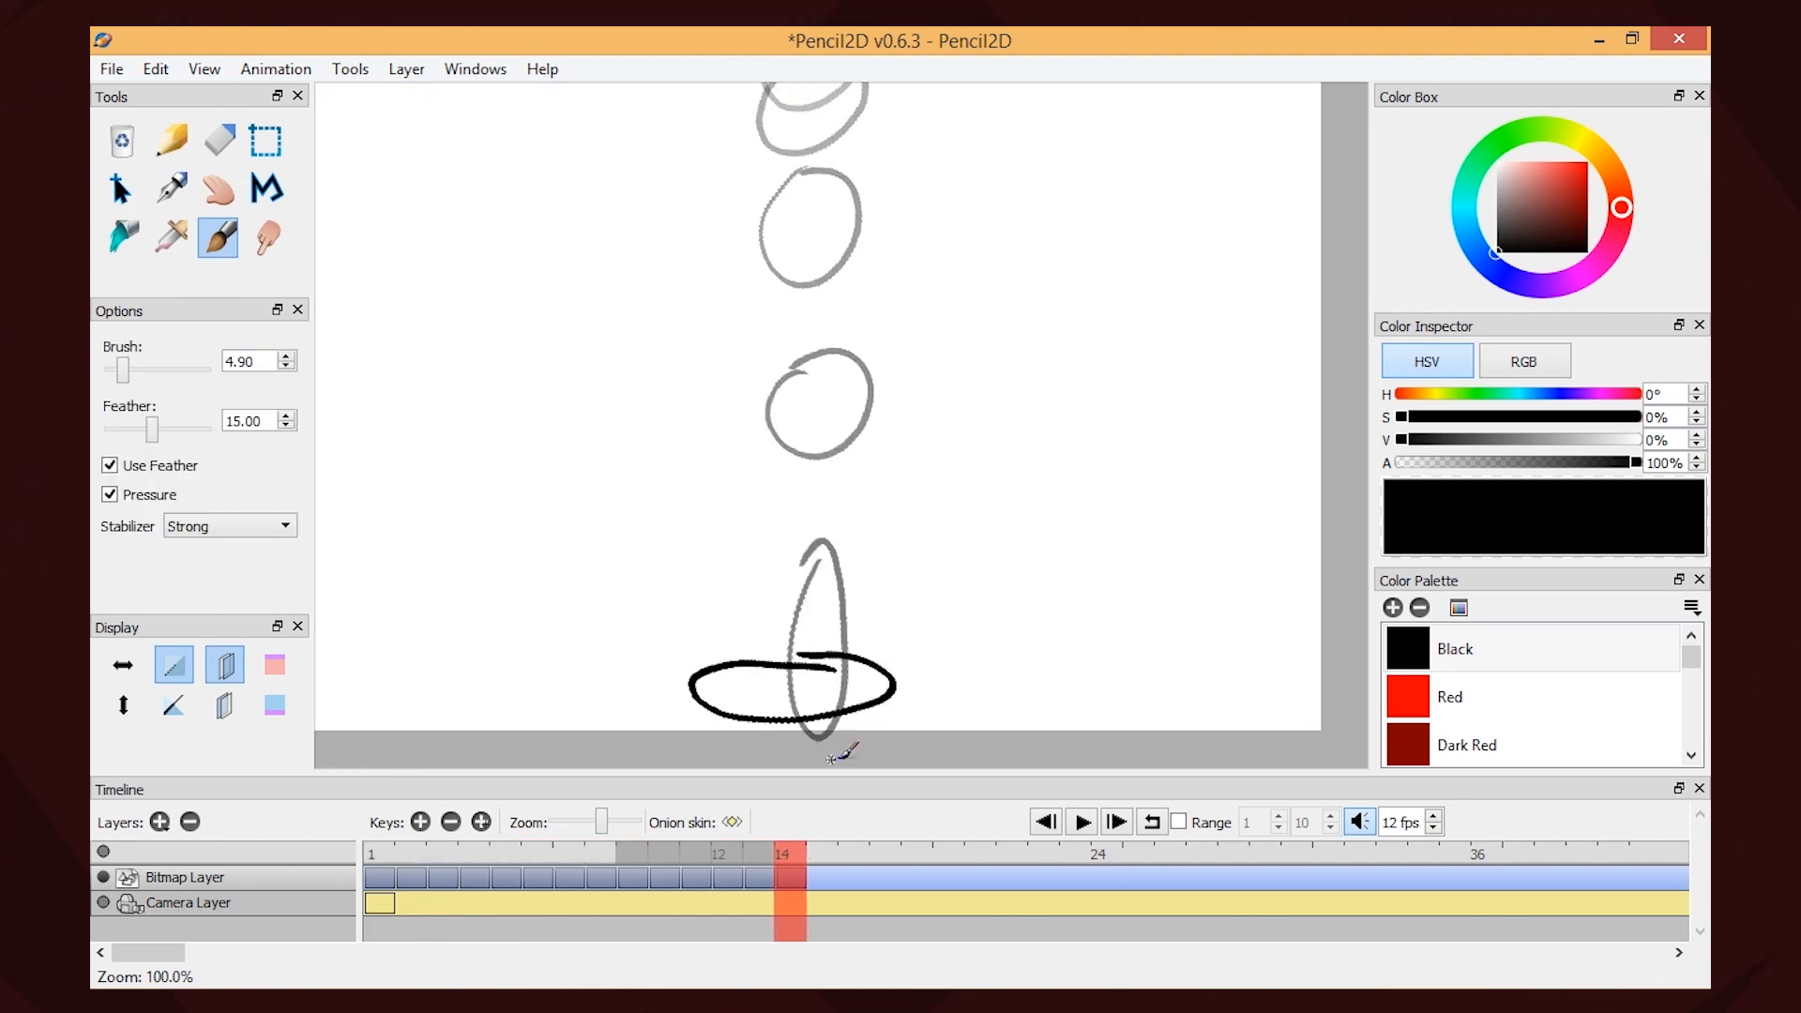
{"action": "left_click", "coordinate": [1077, 821]}
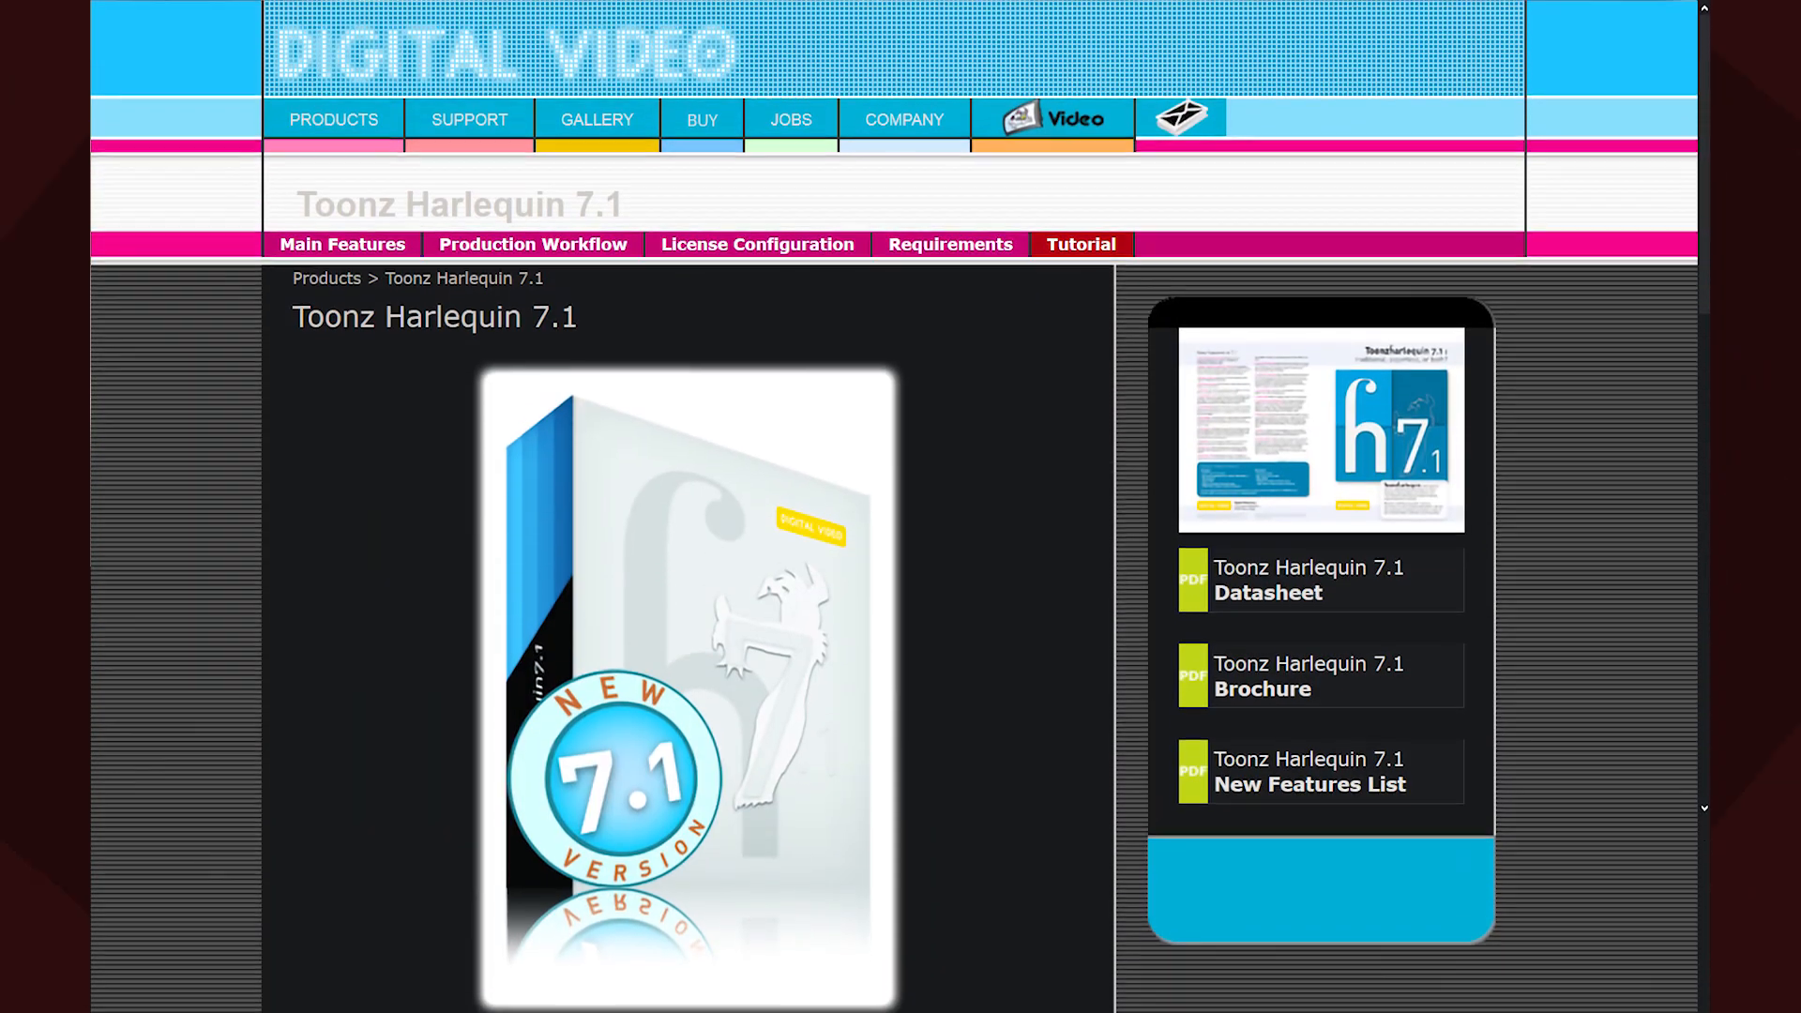
Scroll through the Toonz Harlequin 7.1 product page on the Digital Video site.
{"action": "scroll", "scroll_direction": "down", "scroll_amount": 3}
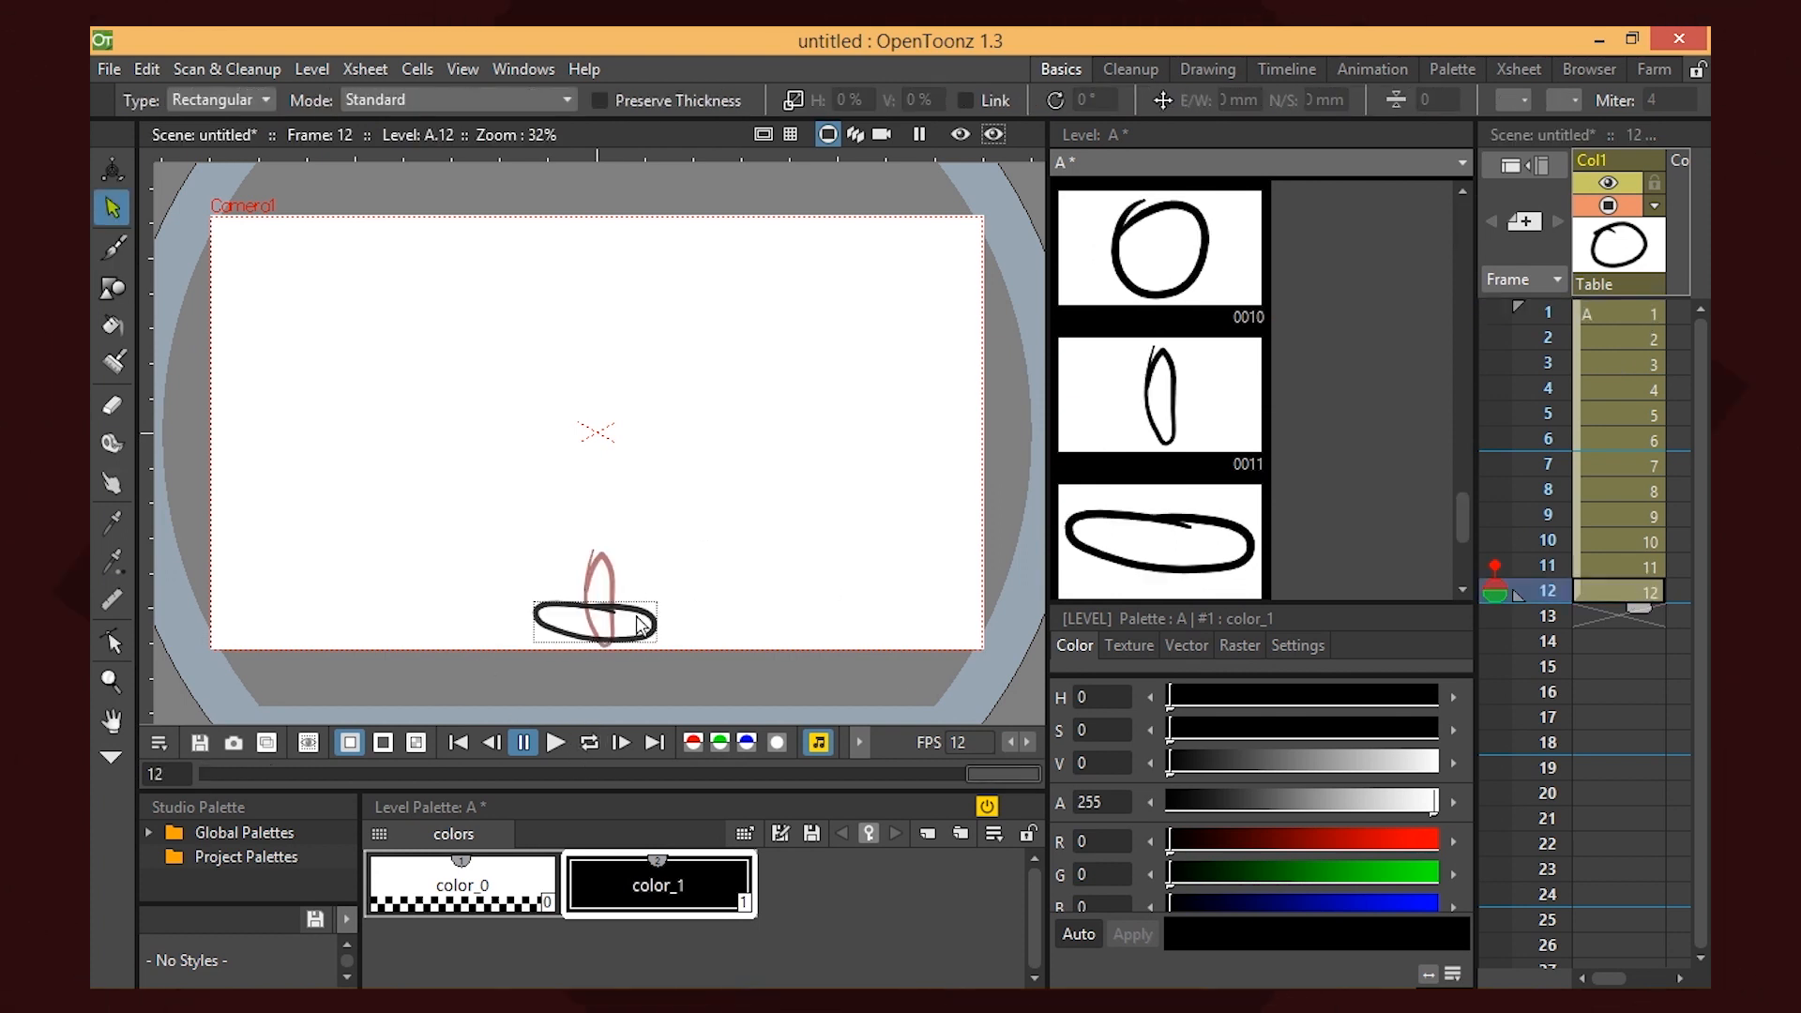
Scrub the OpenToonz Xsheet to frame 12, then scroll the Harlequin page to Ink&Paint notes.
{"action": "left_click", "coordinate": [556, 742]}
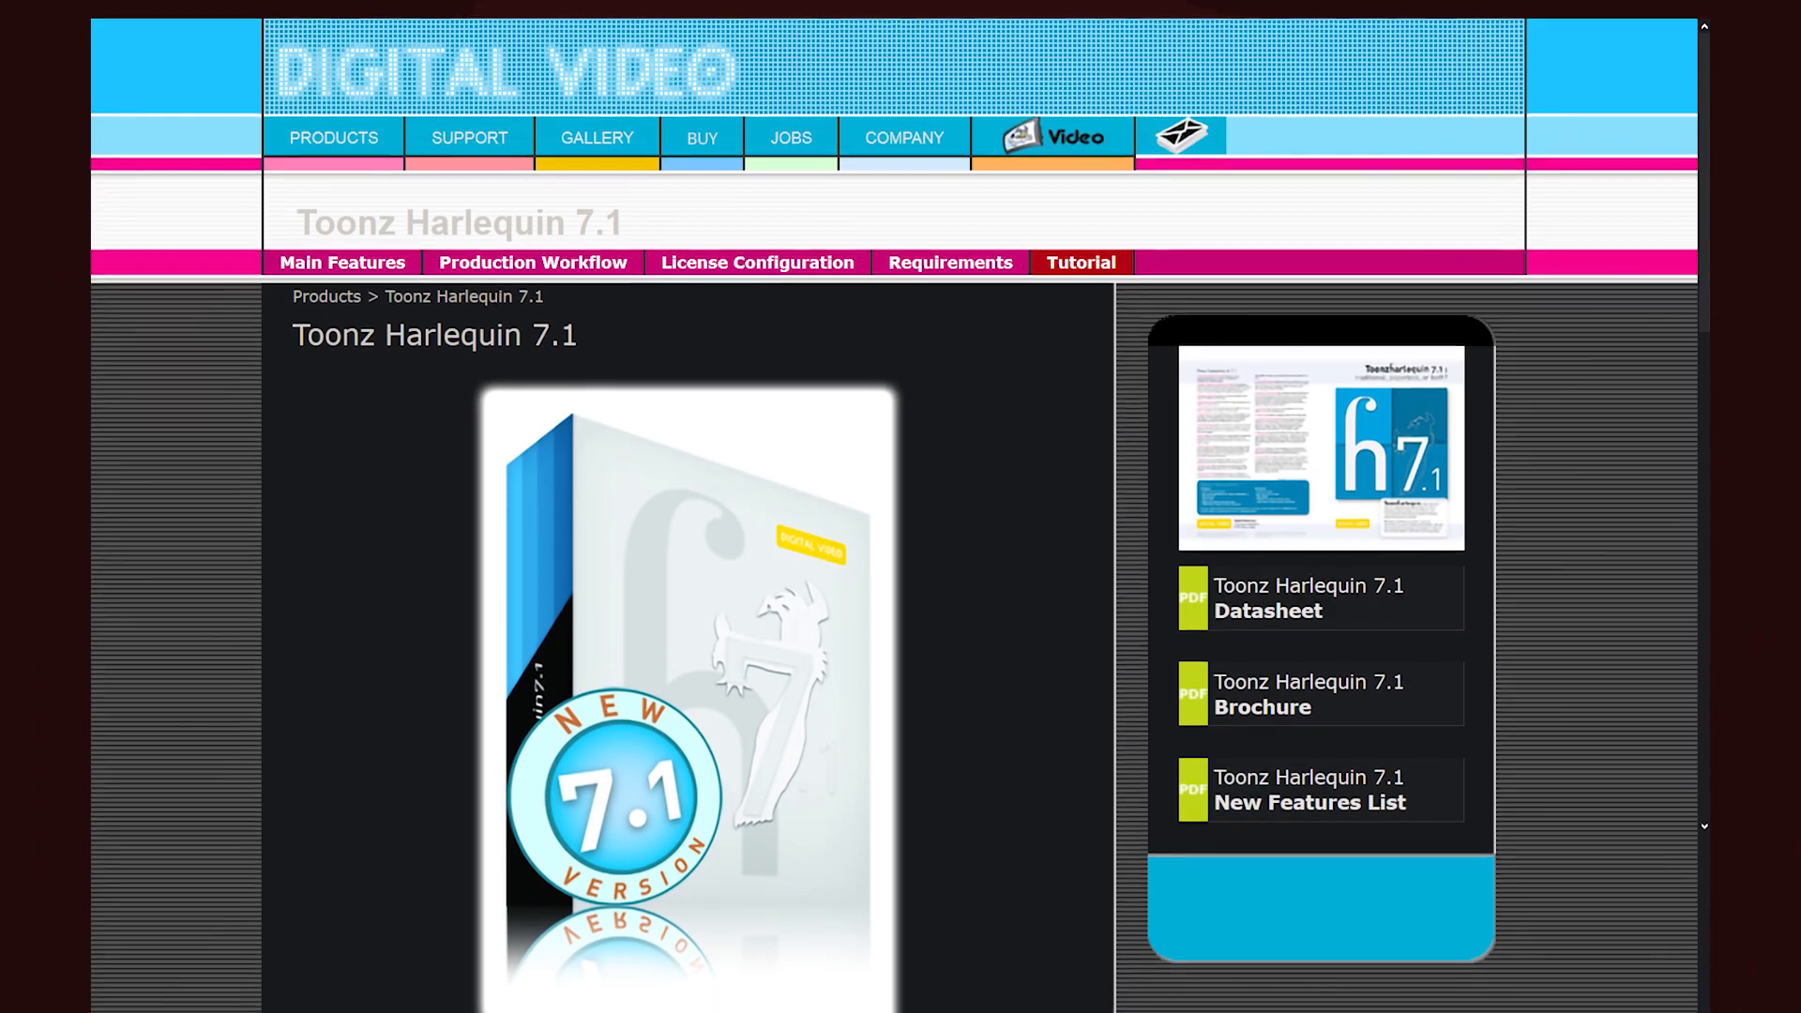
{"action": "scroll", "scroll_direction": "down", "scroll_amount": 3}
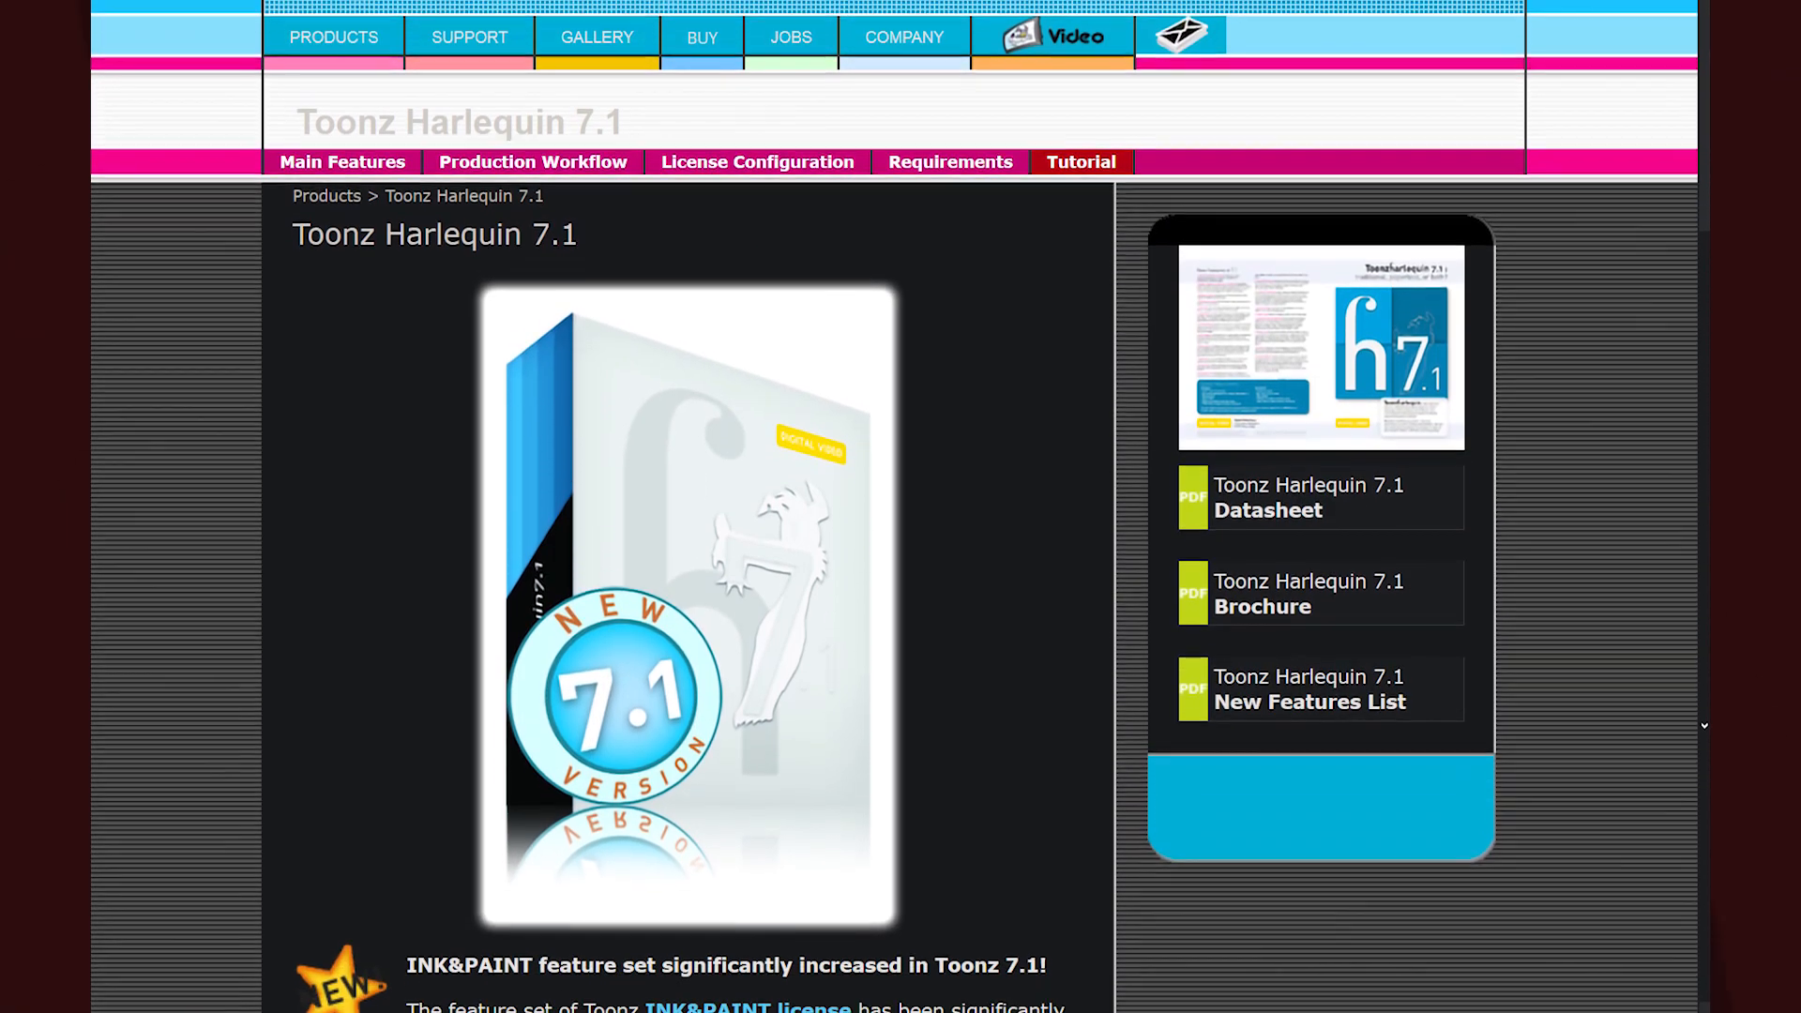